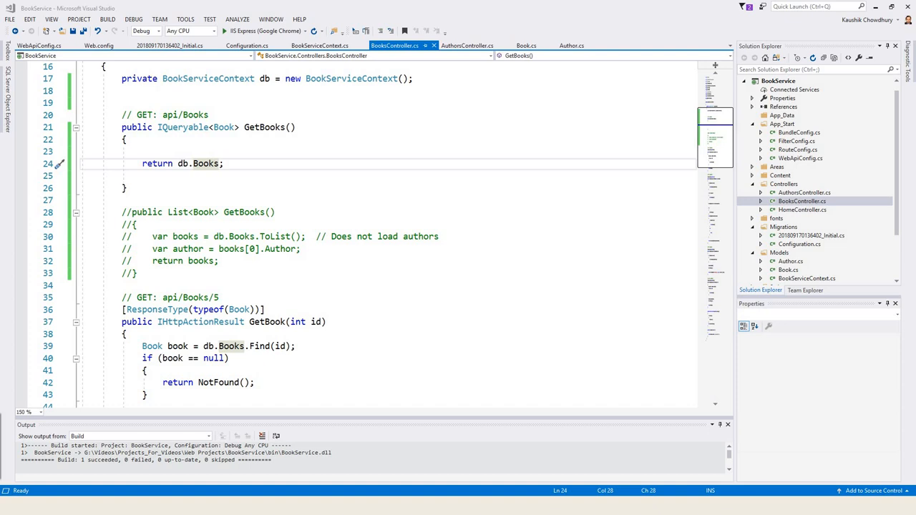
{"action": "mouse_move", "coordinate": [600, 162]}
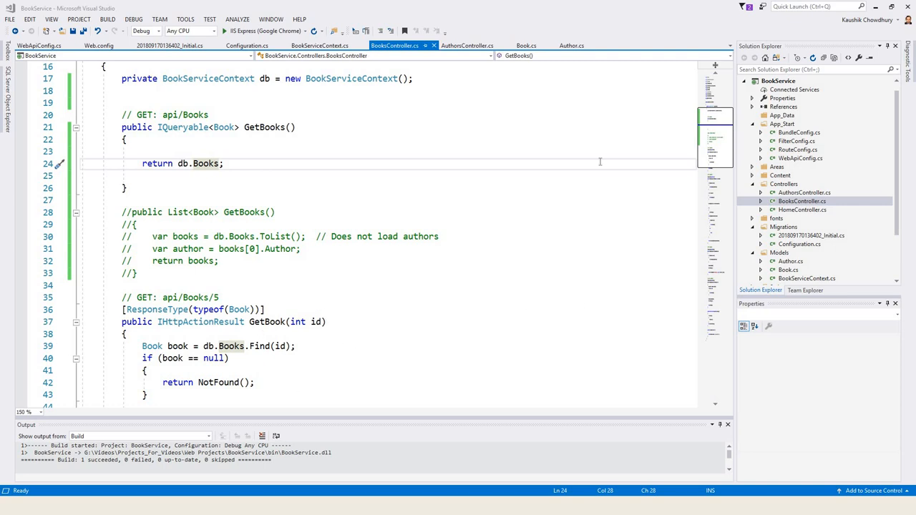
Add this.Database.Log = s => System.Diagnostics.Debug.WriteLine(s); to the BookServiceContext constructor
{"action": "left_click", "coordinate": [319, 45]}
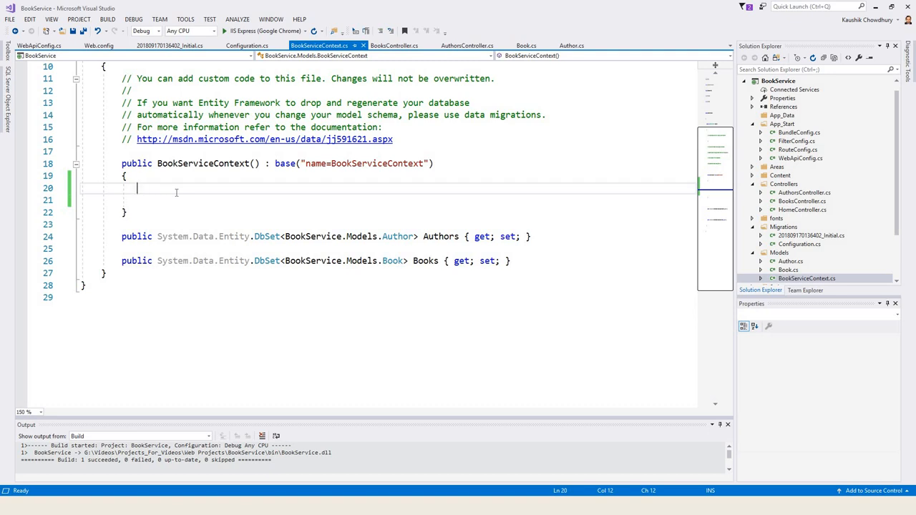
{"action": "type", "text": "this.Database.Log = s => System.Diagnostics.Debug.WriteLine(s);"}
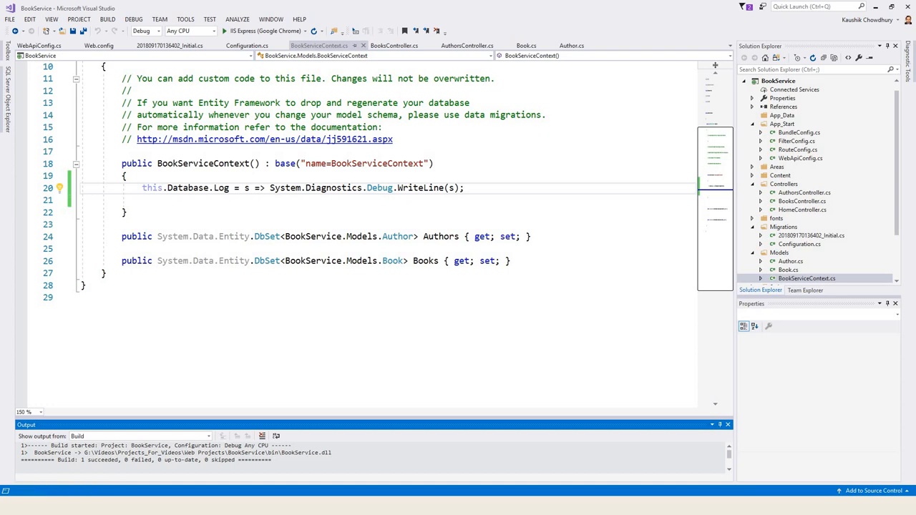
Run the app in IIS Express (Google Chrome) and request /api/books on localhost
{"action": "left_click", "coordinate": [224, 31]}
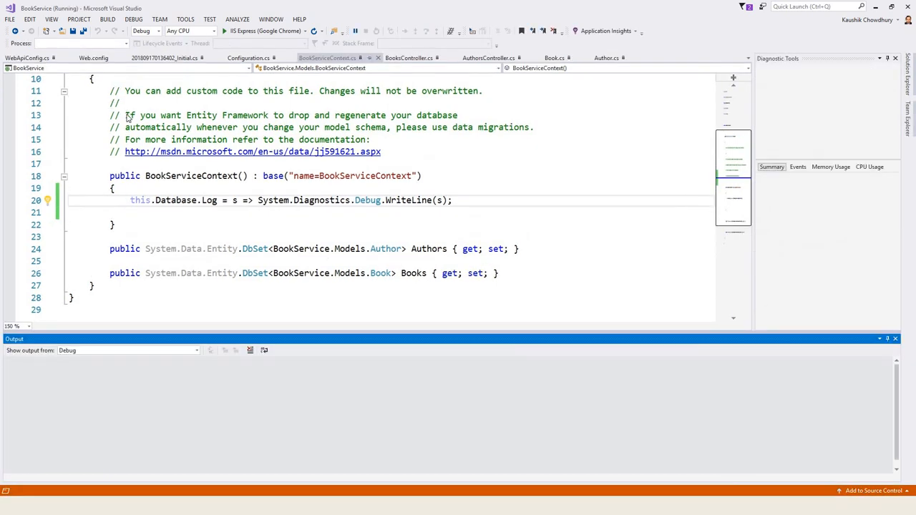
{"action": "left_click", "coordinate": [225, 31]}
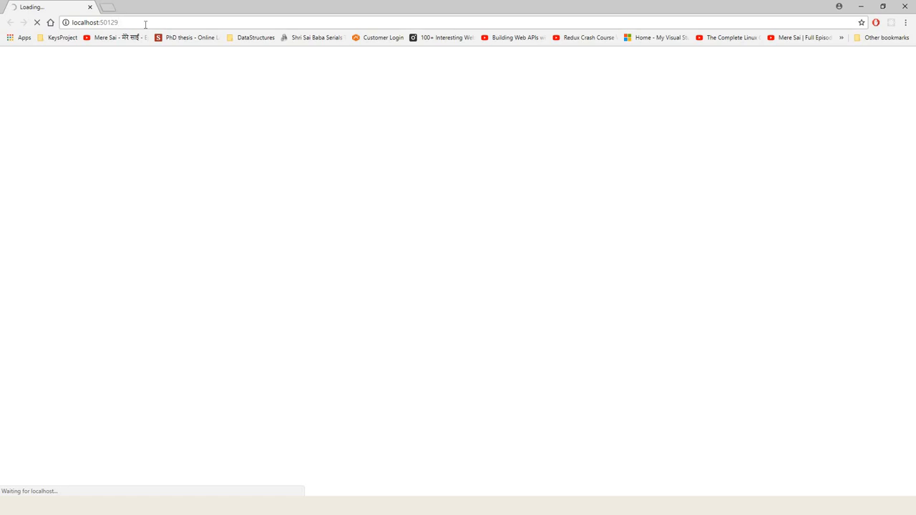
{"action": "type", "text": "/api/books"}
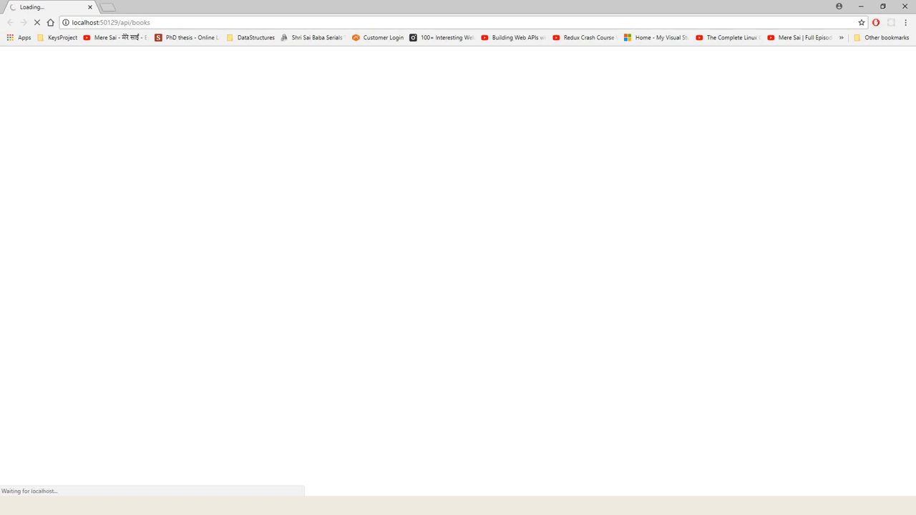
{"action": "mouse_move", "coordinate": [148, 248]}
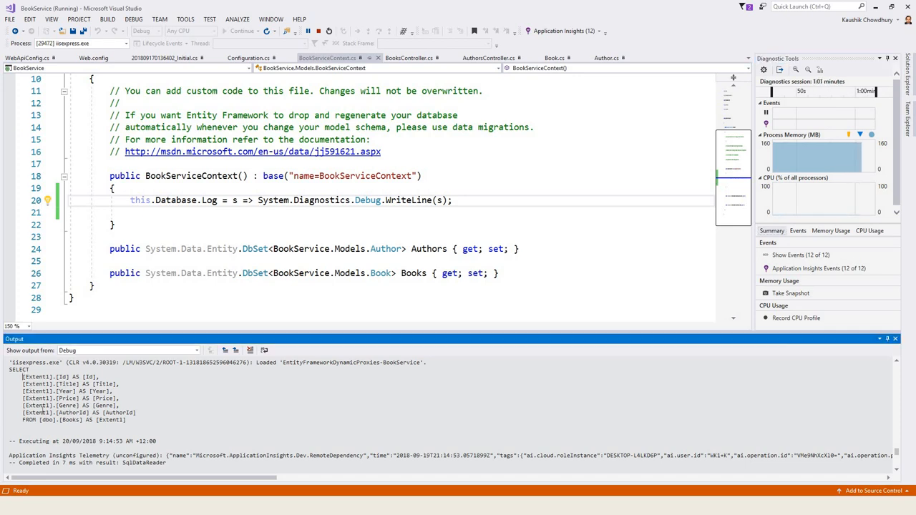
Review the logged SELECT from [dbo].[Books] in the Debug Output window
{"action": "left_click_drag", "start_coordinate": [22, 377], "coordinate": [129, 420]}
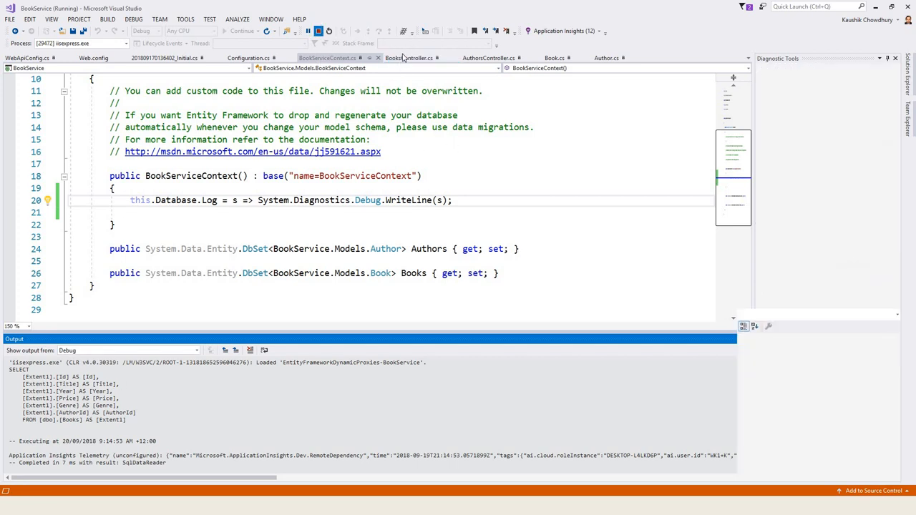
Stop debugging and return to GetBooks in BooksController.cs
{"action": "left_click", "coordinate": [328, 30]}
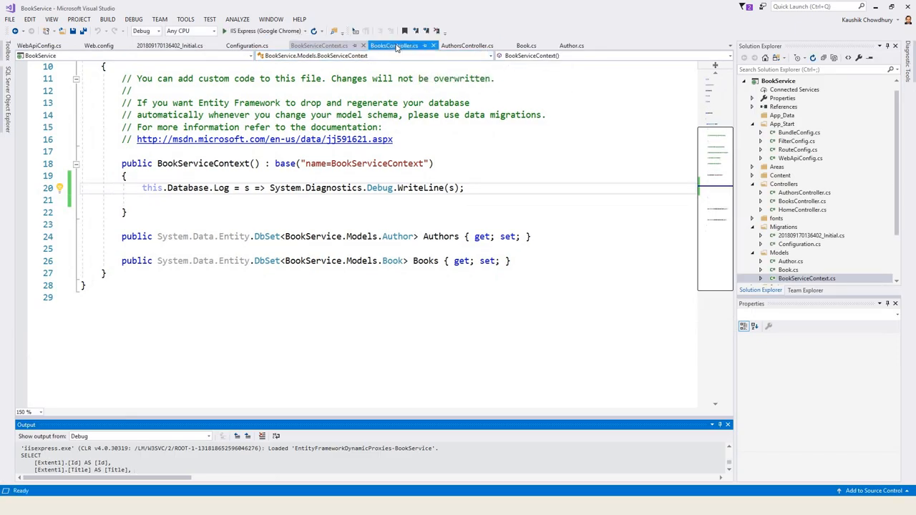
{"action": "left_click", "coordinate": [394, 45]}
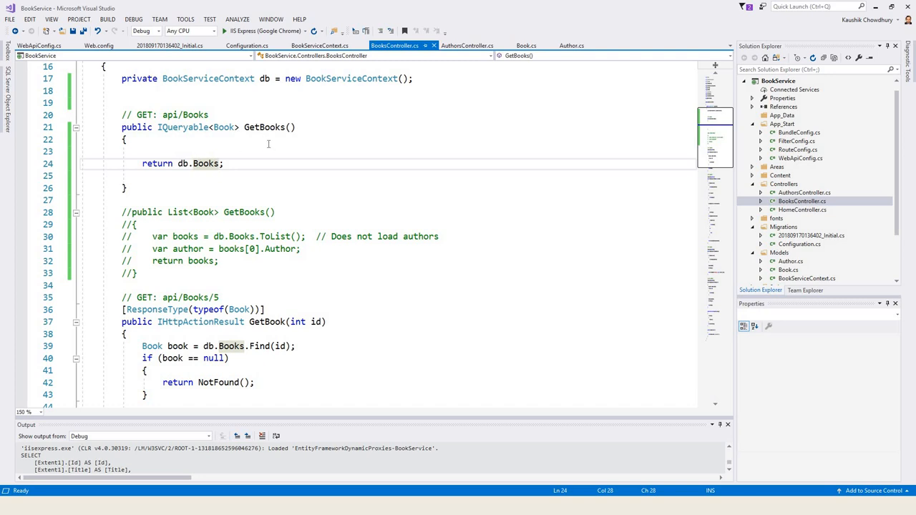
{"action": "mouse_move", "coordinate": [143, 165]}
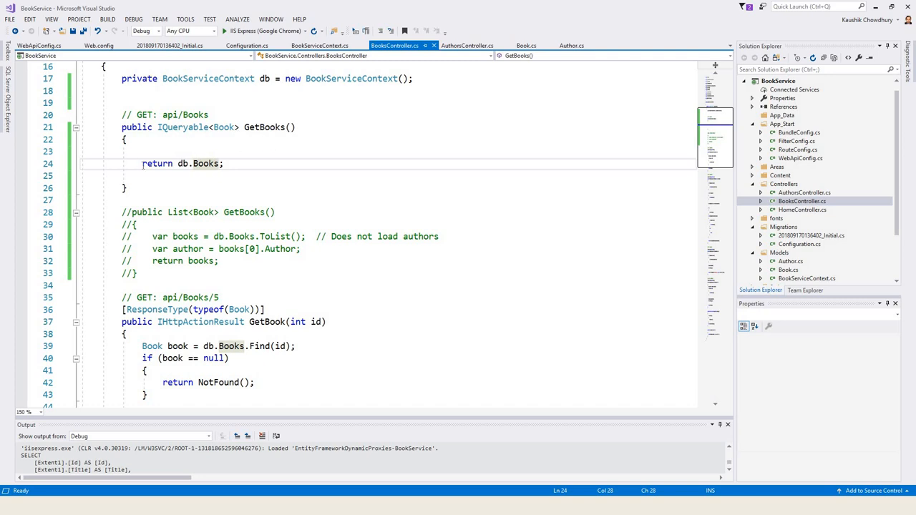
{"action": "mouse_move", "coordinate": [142, 163]}
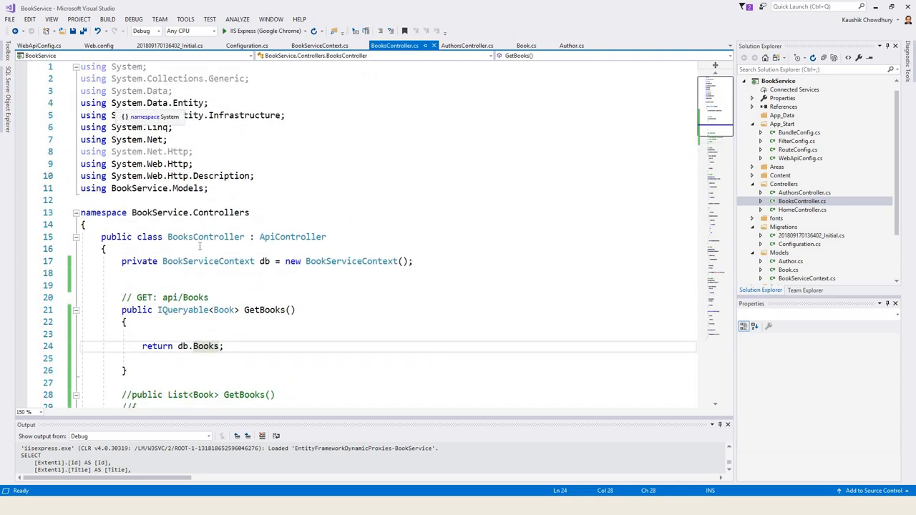
{"action": "scroll", "scroll_direction": "down", "scroll_amount": 3}
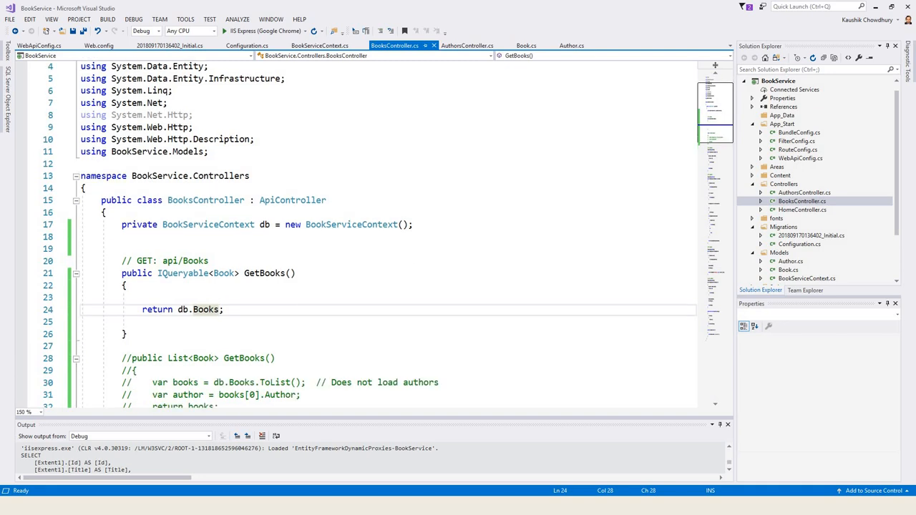
{"action": "mouse_move", "coordinate": [240, 332]}
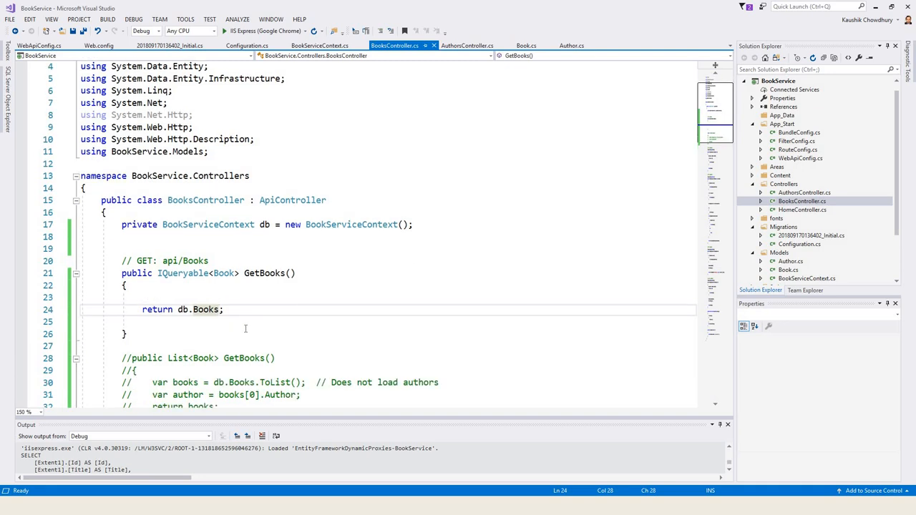
Change GetBooks to return db.Books.Include(b => b.Author) via IntelliSense
{"action": "type", "text": ".Include"}
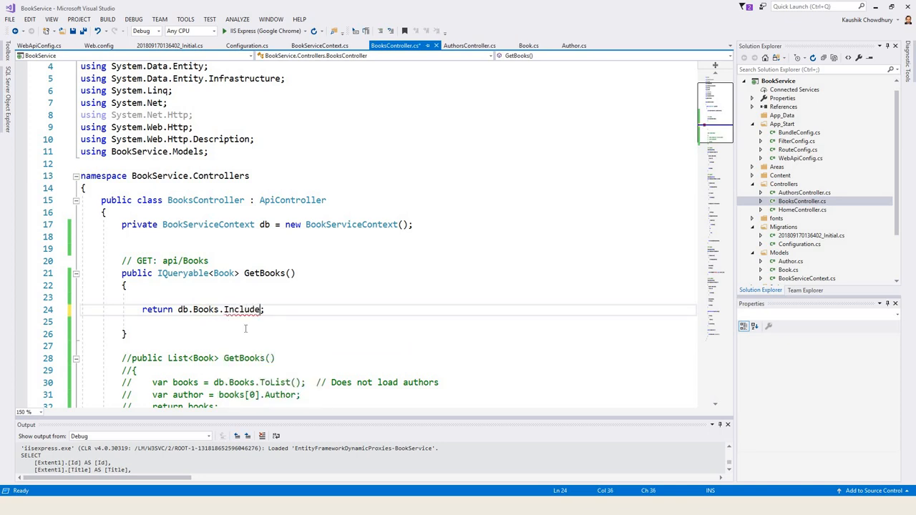
{"action": "type", "text": "("}
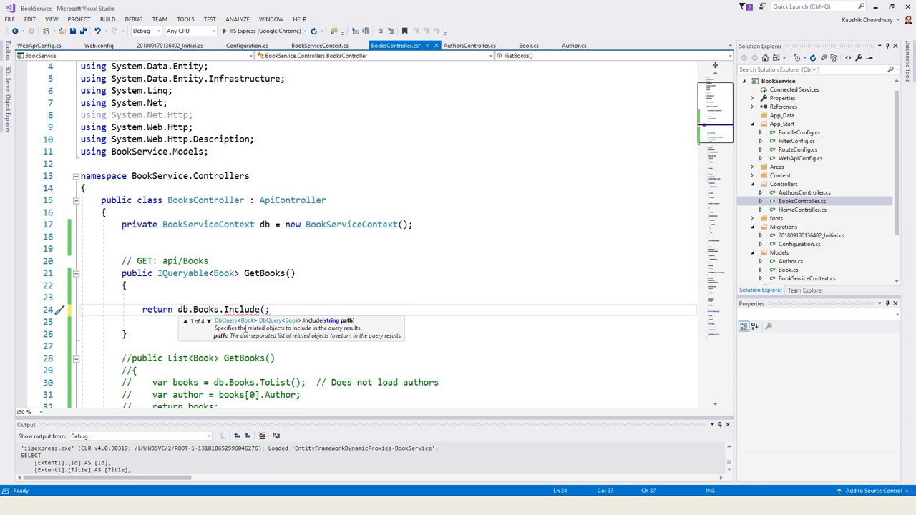
{"action": "type", "text": ")"}
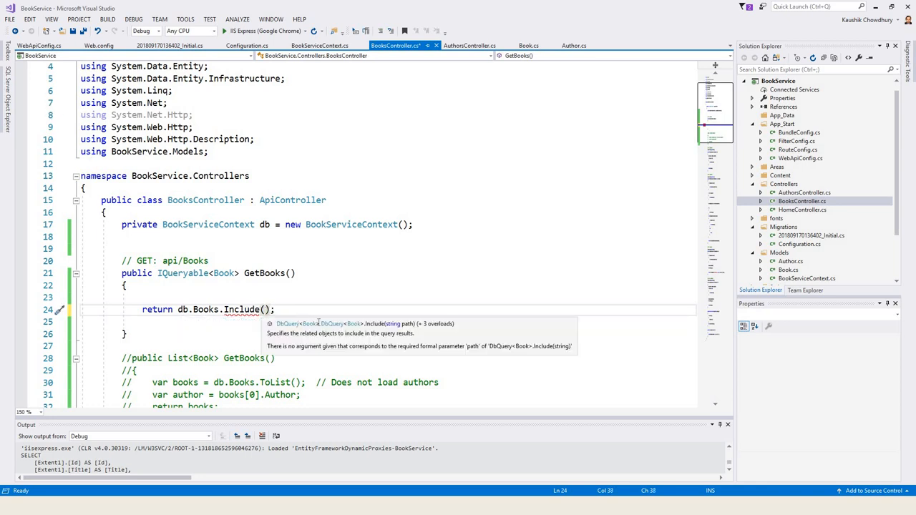
{"action": "type", "text": "b"}
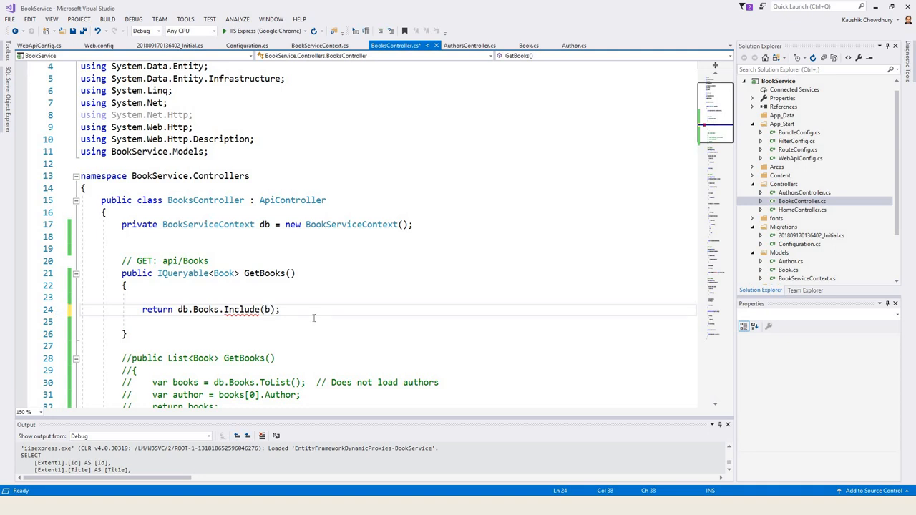
{"action": "type", "text": "a"}
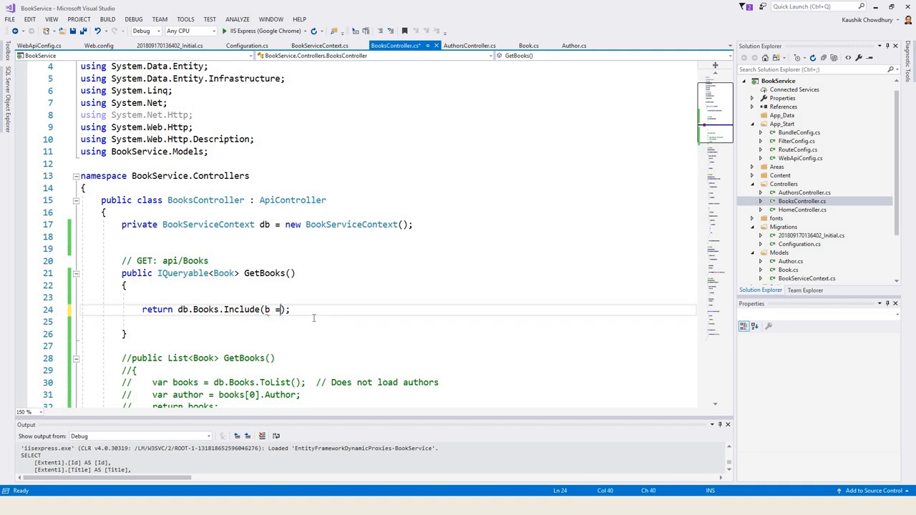
{"action": "type", "text": ">"}
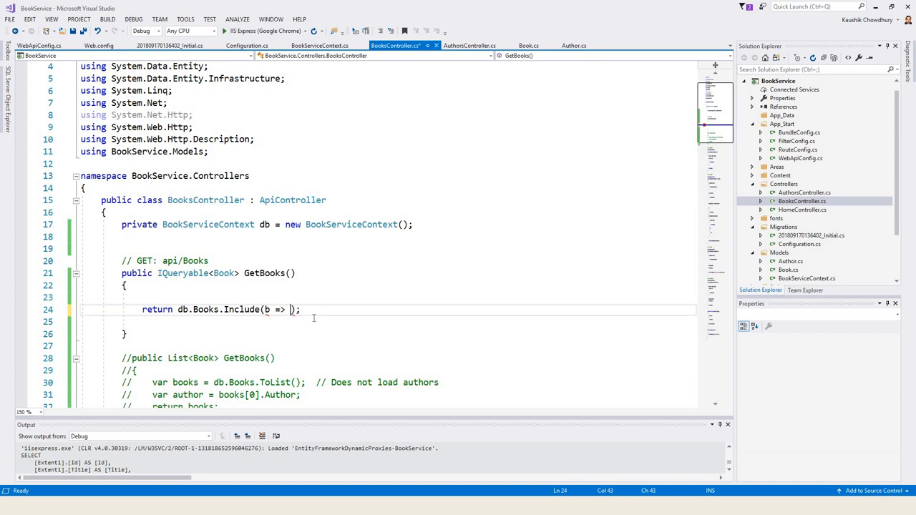
{"action": "type", "text": ".Author"}
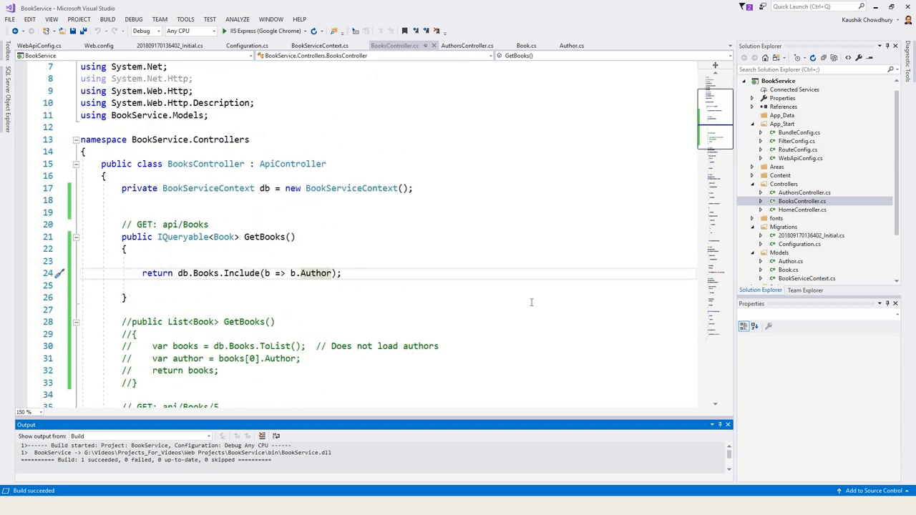
Scroll through BooksController.cs past GetBook(int id) before starting debugging
{"action": "scroll", "scroll_direction": "down", "scroll_amount": 3}
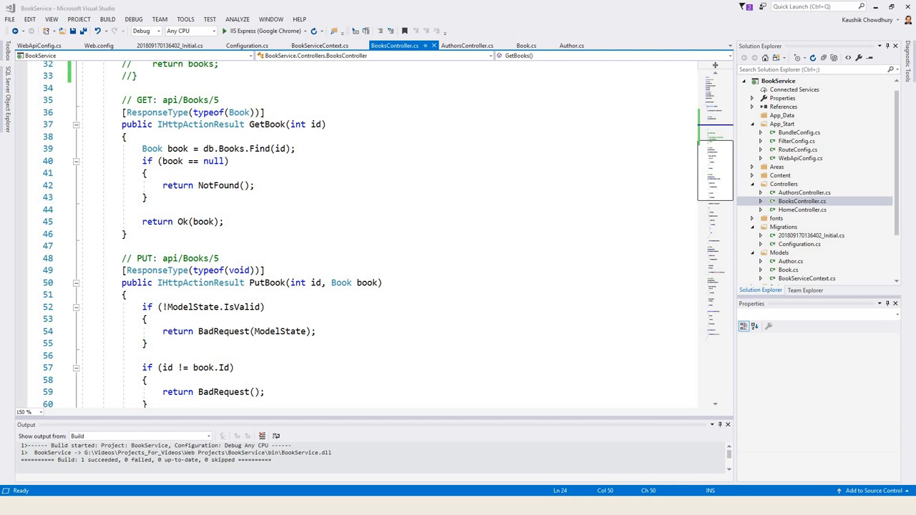
{"action": "mouse_move", "coordinate": [834, 128]}
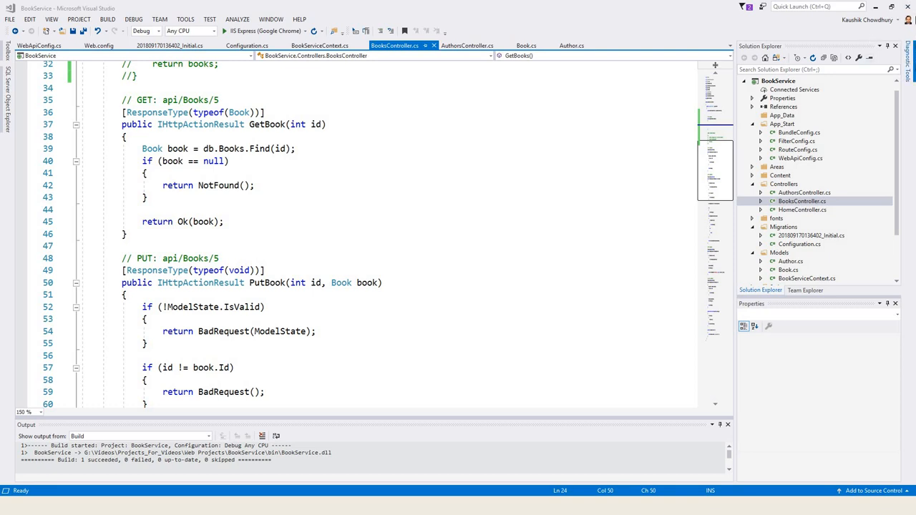
{"action": "mouse_move", "coordinate": [626, 121]}
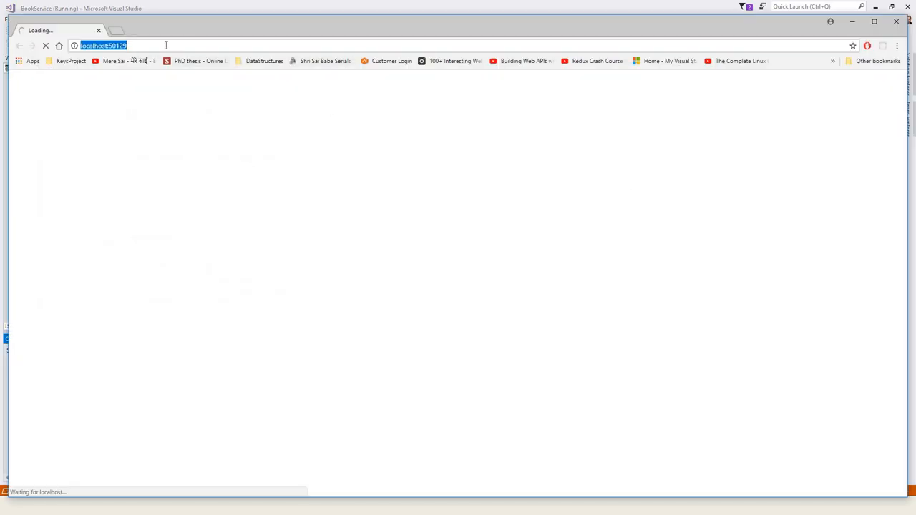
Load /api/books in Chrome and check that each book's author is embedded
{"action": "type", "text": "/api/books"}
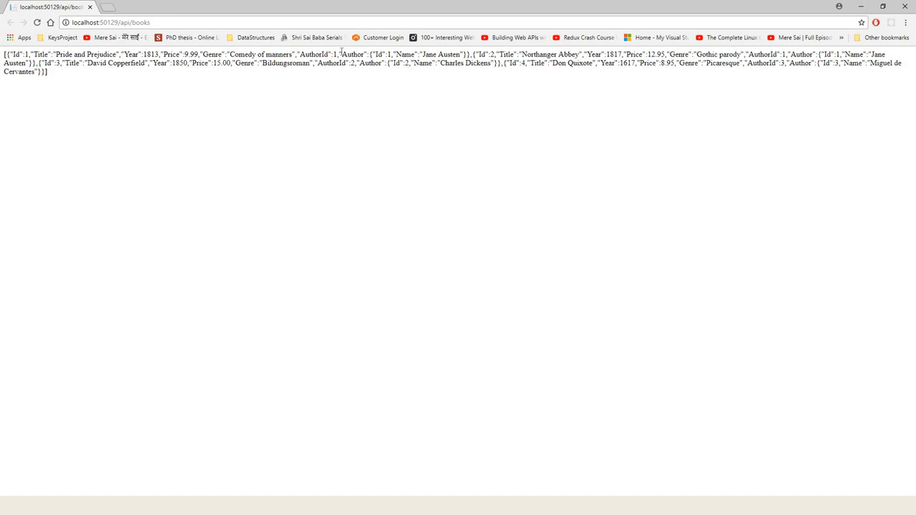
{"action": "left_click_drag", "start_coordinate": [342, 54], "coordinate": [415, 54]}
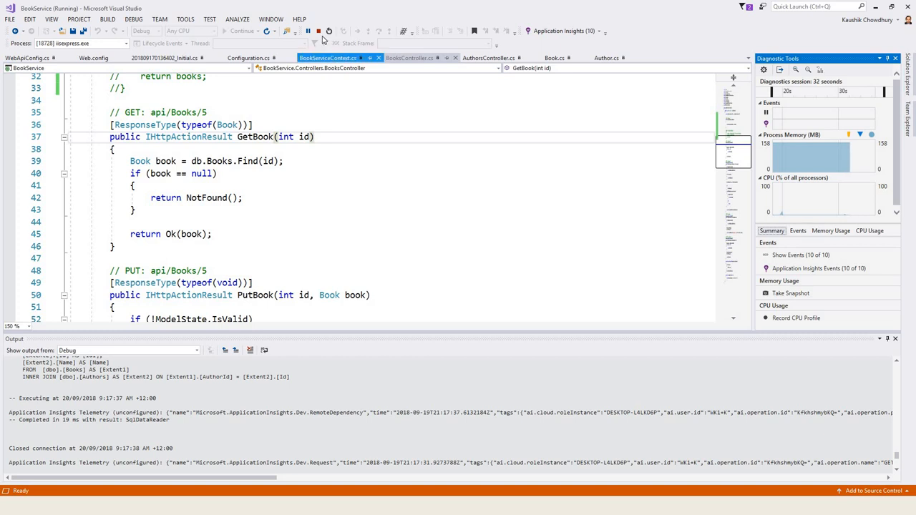
Stop debugging, leaving the Books–Authors SQL join in the output
{"action": "left_click", "coordinate": [319, 31]}
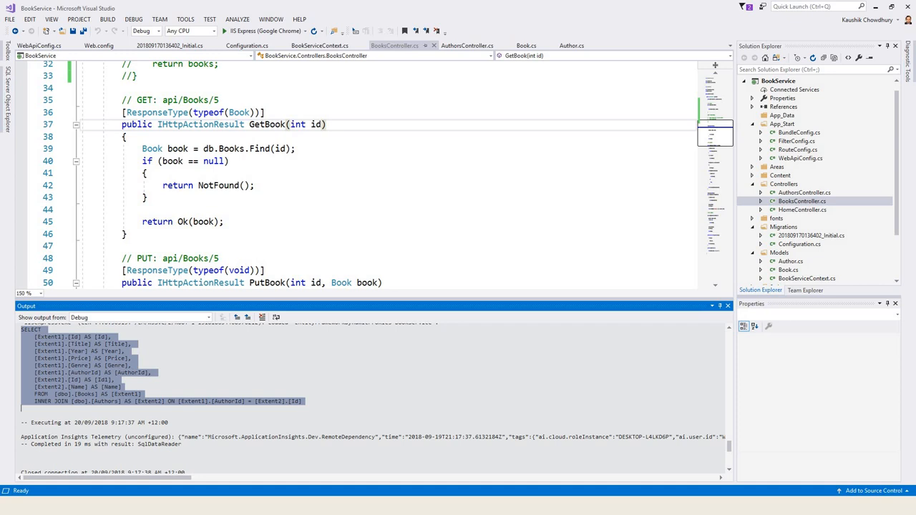
{"action": "mouse_move", "coordinate": [578, 404]}
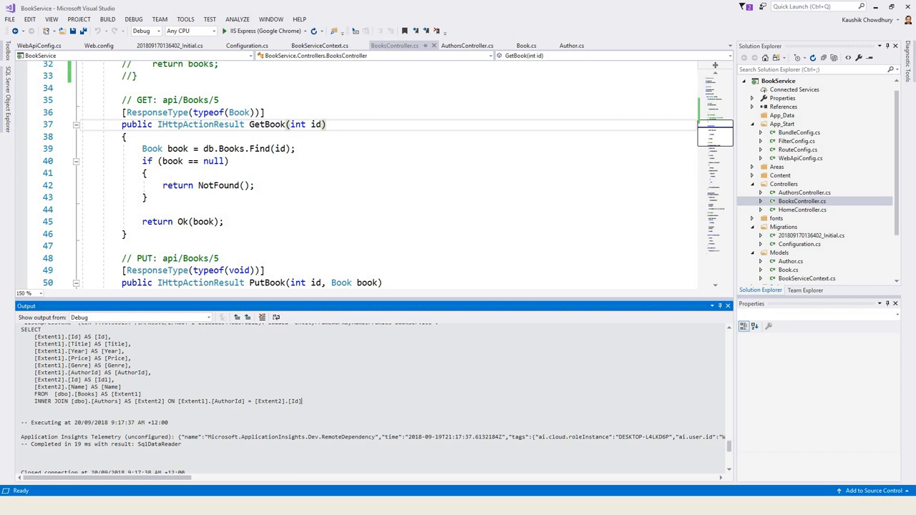
{"action": "mouse_move", "coordinate": [607, 102]}
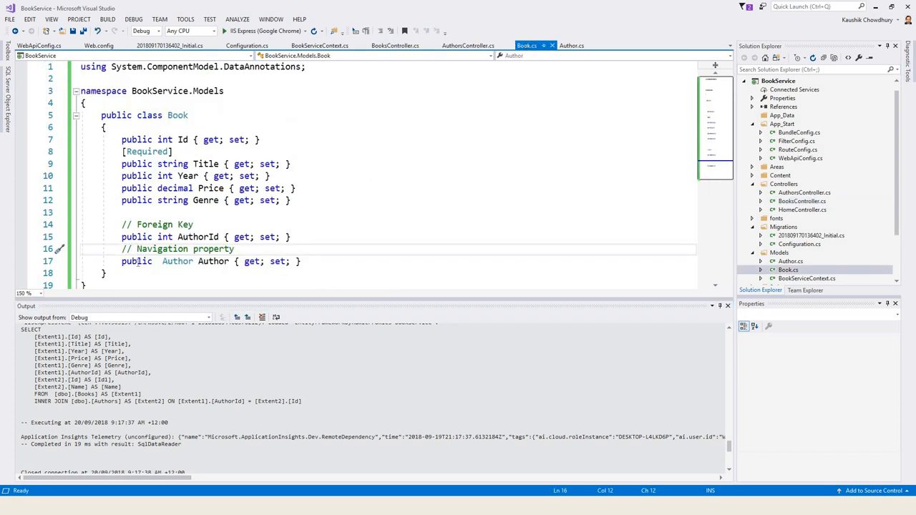
{"action": "mouse_move", "coordinate": [664, 254]}
{"action": "type", "text": " virtual"}
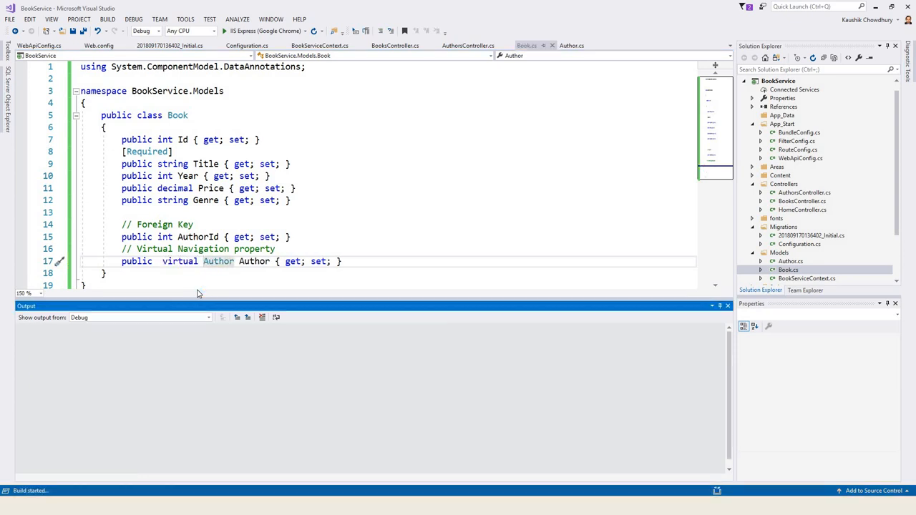
Rebuild with the virtual Author property and return to BooksController.cs
{"action": "key", "text": "F6"}
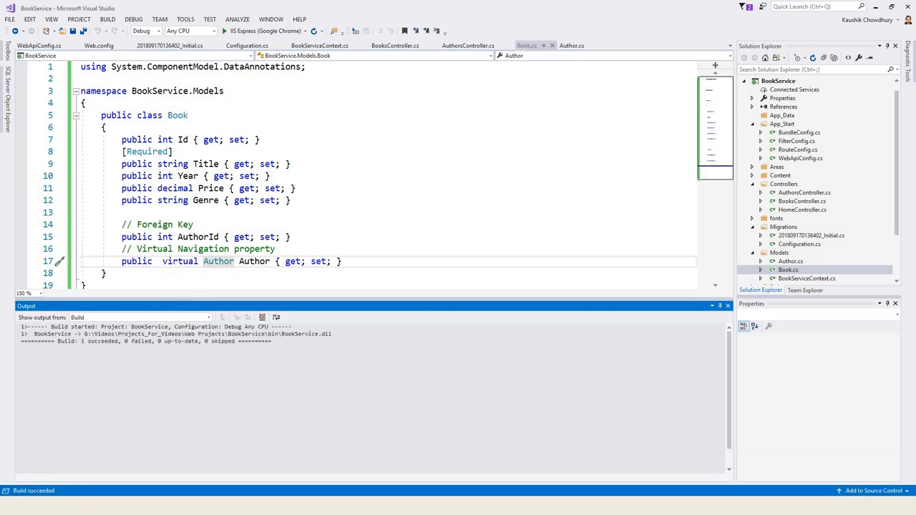
{"action": "left_click", "coordinate": [394, 45]}
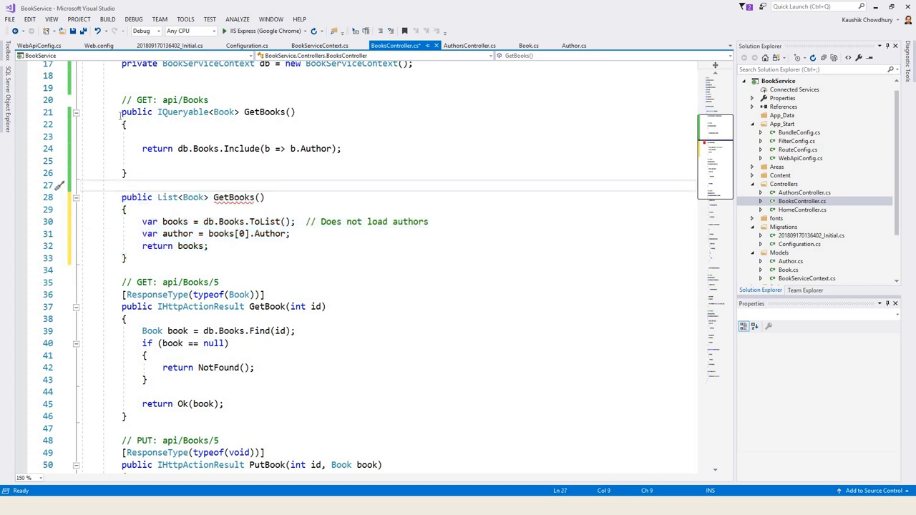
Select and comment out the IQueryable GetBooks that uses Include(b => b.Author)
{"action": "left_click_drag", "start_coordinate": [122, 111], "coordinate": [127, 172]}
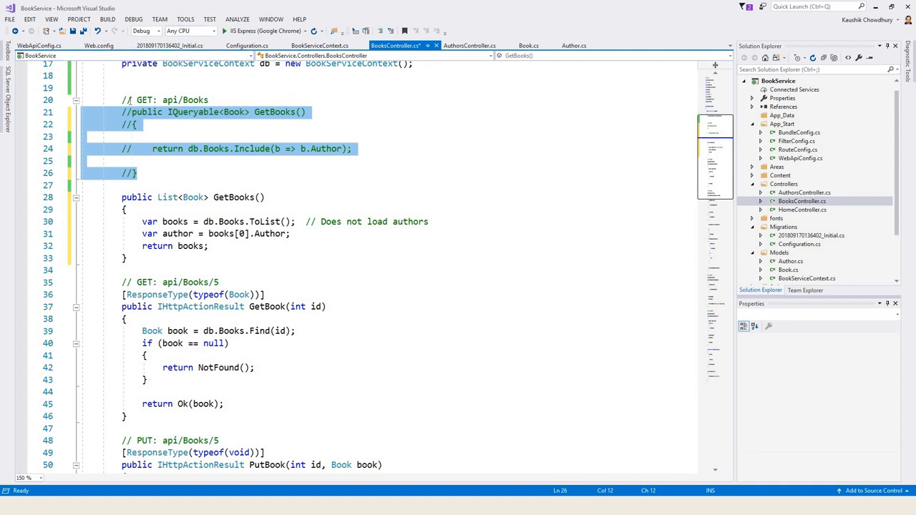
{"action": "mouse_move", "coordinate": [499, 222]}
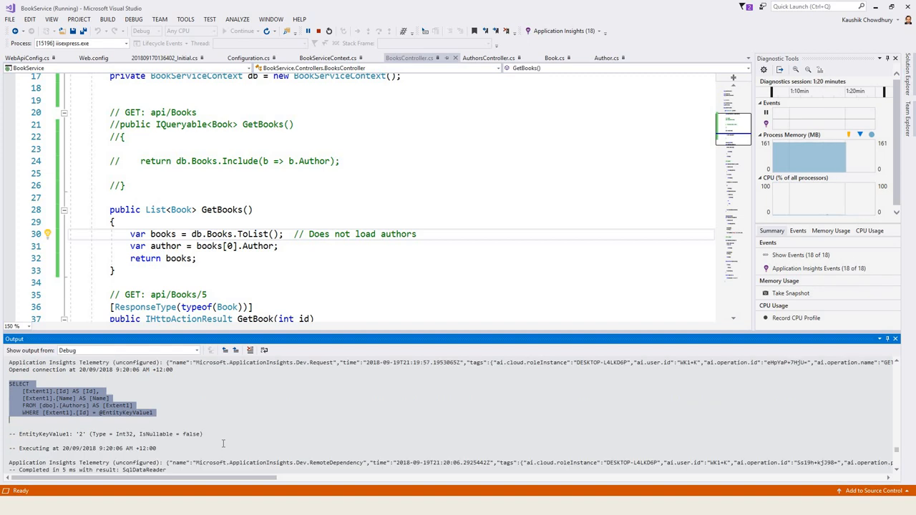
Scroll the Output window to the separate SELECT queries looking up authors by Id
{"action": "scroll", "scroll_direction": "down", "scroll_amount": 3}
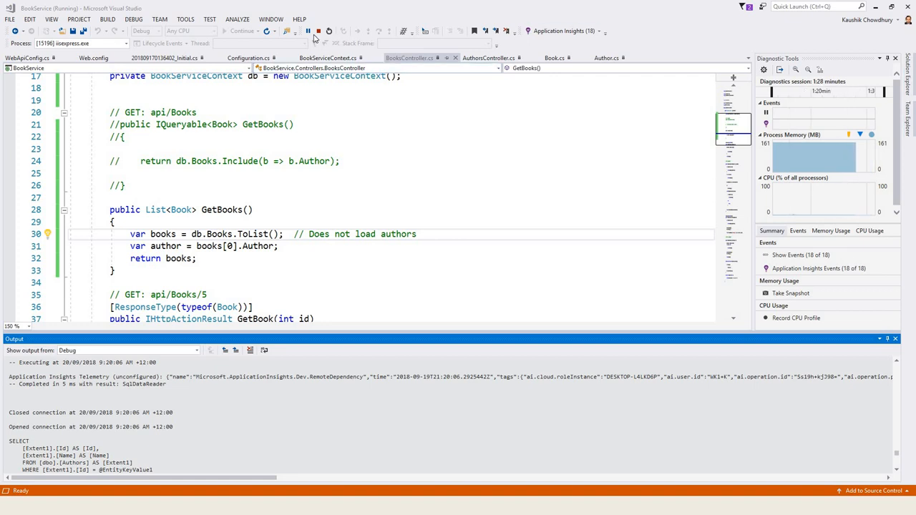
{"action": "left_click", "coordinate": [317, 30]}
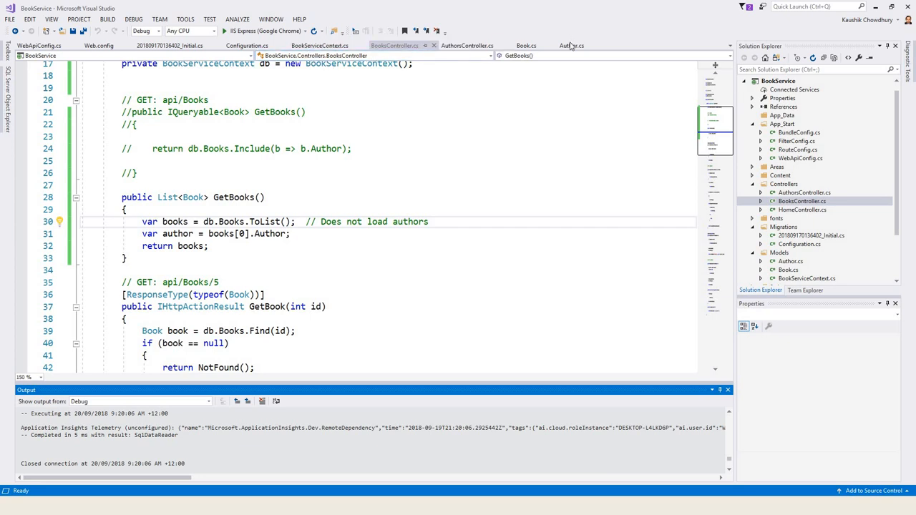
Add 'public ICollection<Book> Books { get; set; }' to the Author class in Author.cs
{"action": "left_click", "coordinate": [571, 45]}
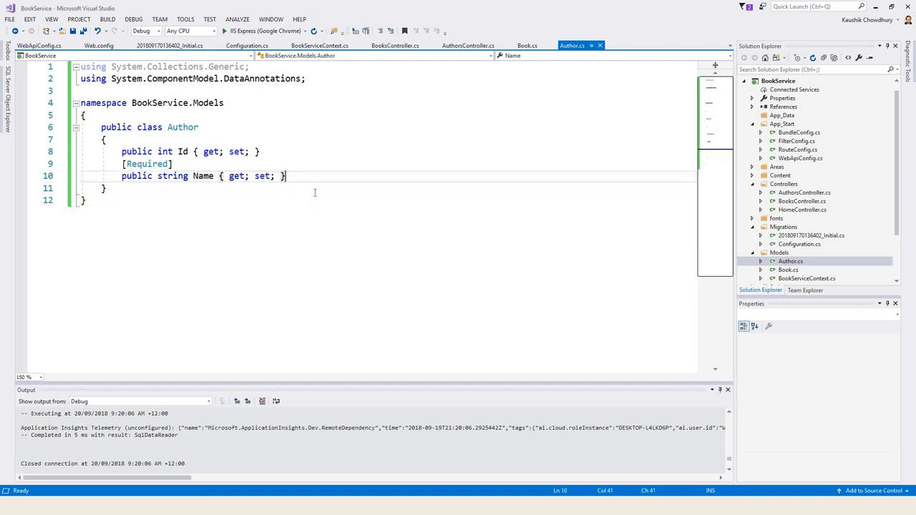
{"action": "type", "text": "public ICollection<Book> Books { get; set; }"}
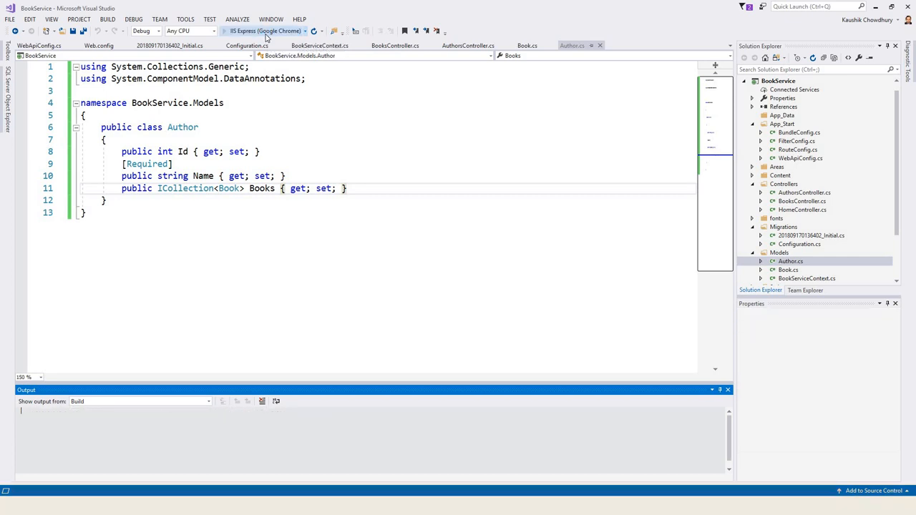
Rerun BookService under IIS Express with the Books collection, then stop debugging
{"action": "left_click", "coordinate": [264, 30]}
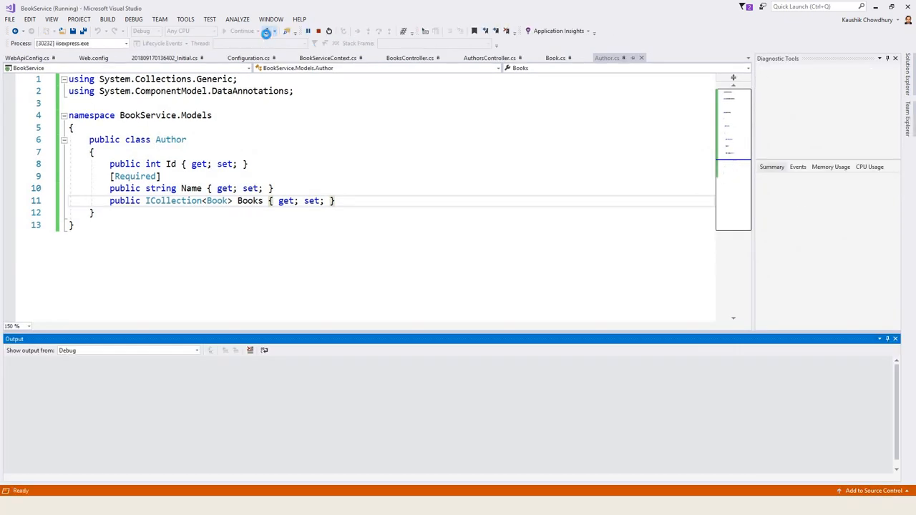
{"action": "left_click", "coordinate": [242, 30]}
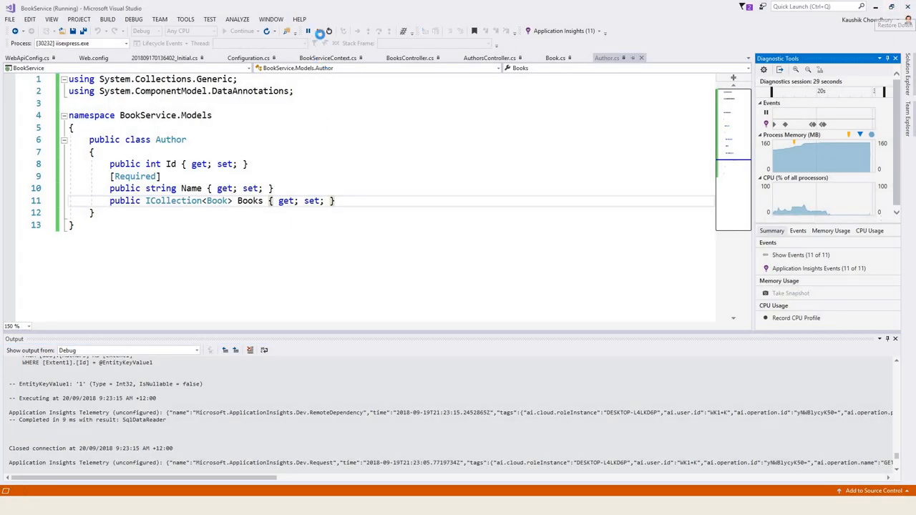
{"action": "left_click", "coordinate": [320, 30]}
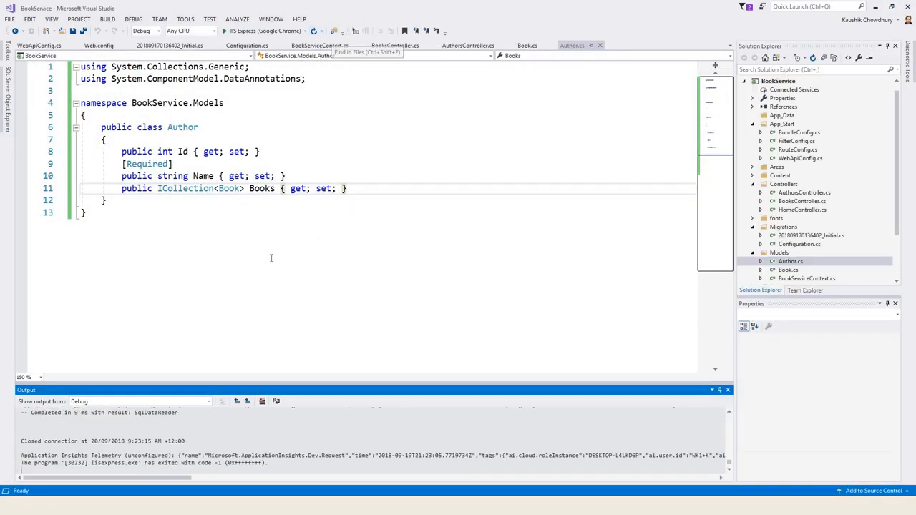